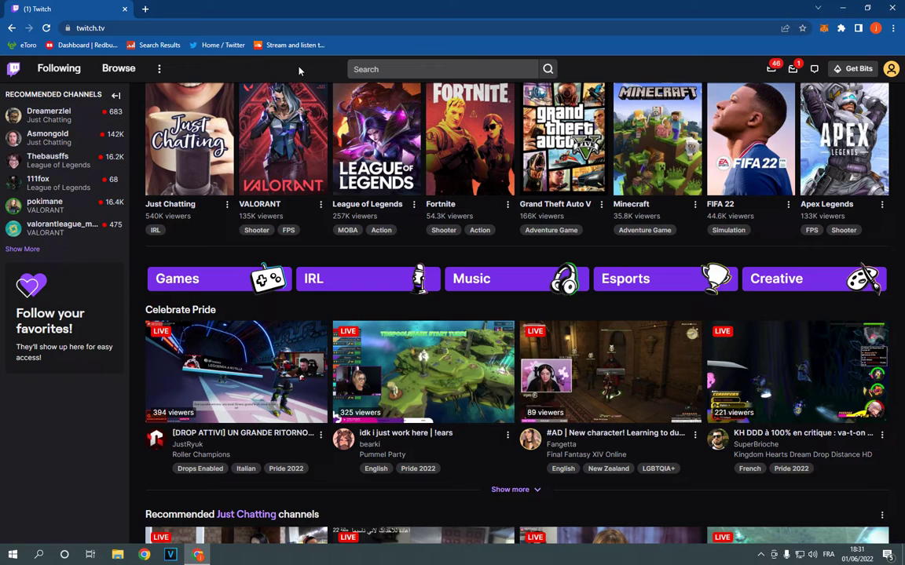
mouse_move(652, 18)
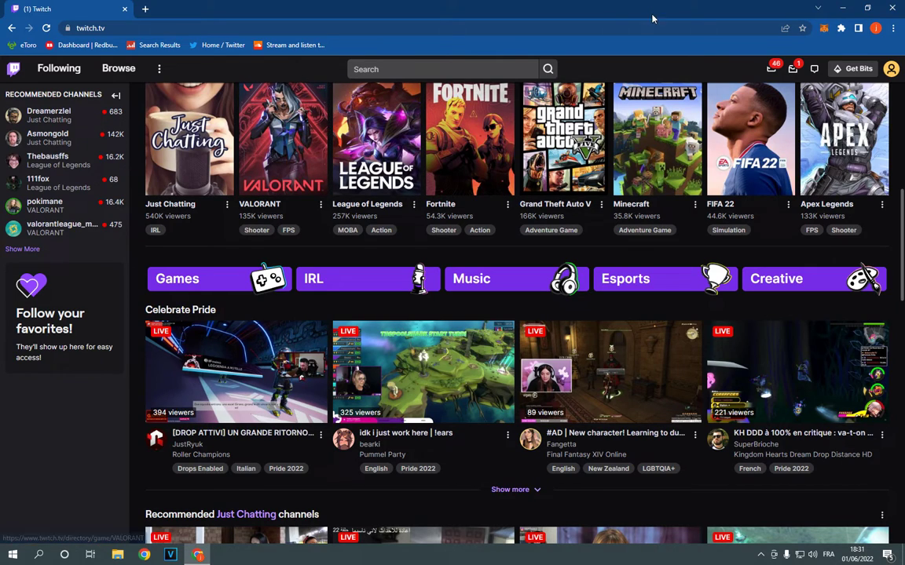
Step: Go from the avatar menu to the Creator Dashboard's Stream Manager and open chat settings
click(891, 68)
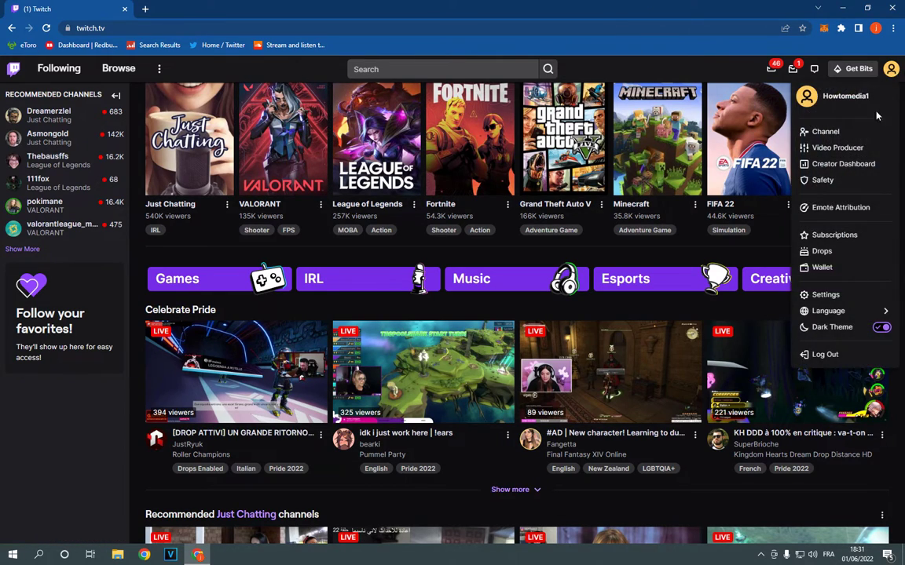
click(825, 295)
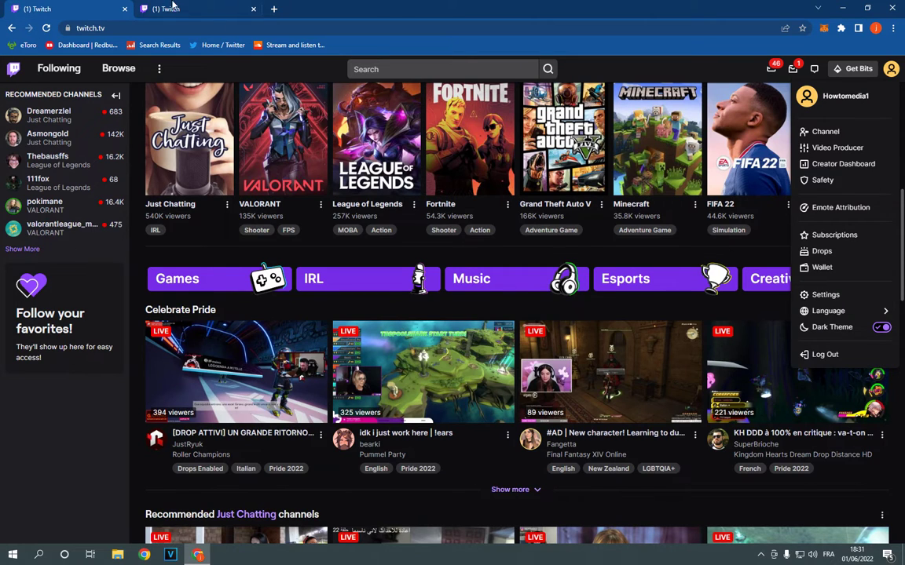
click(824, 294)
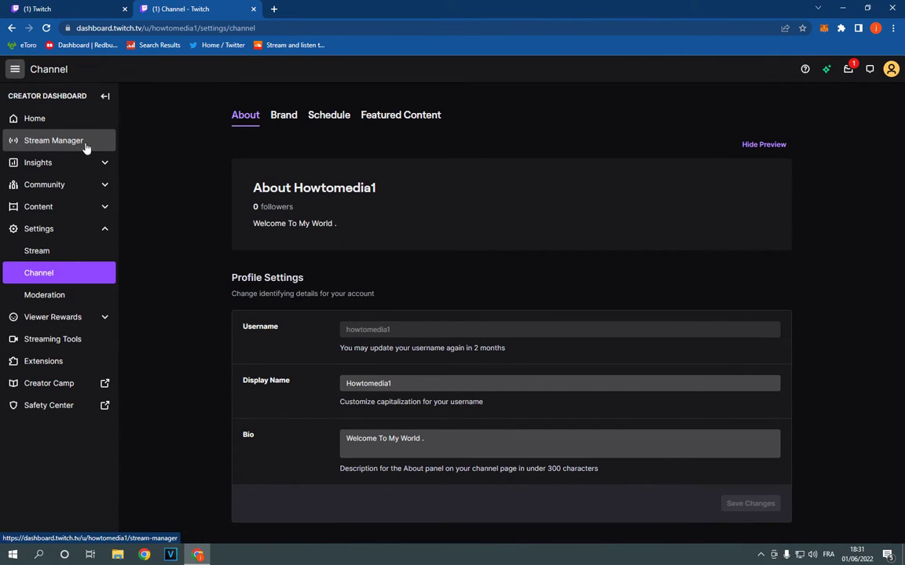
click(54, 140)
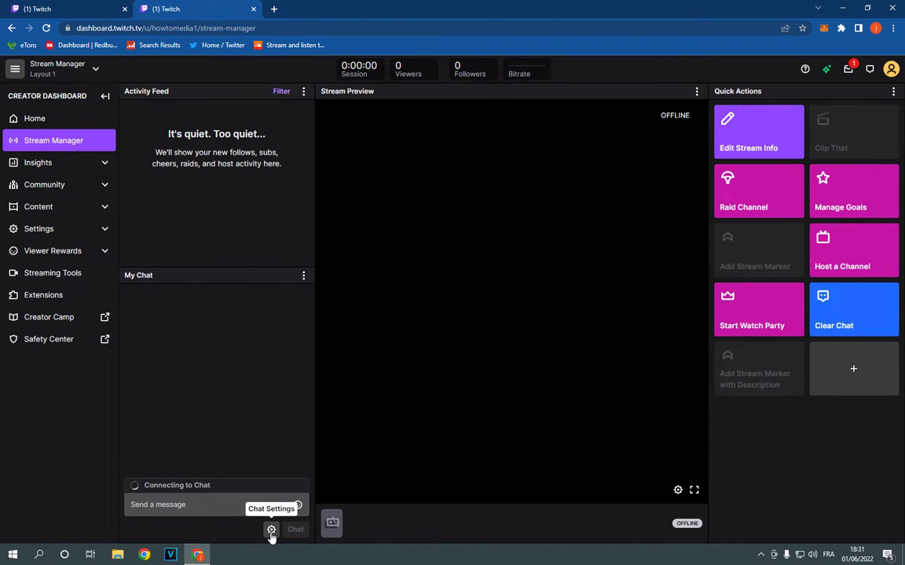
click(271, 530)
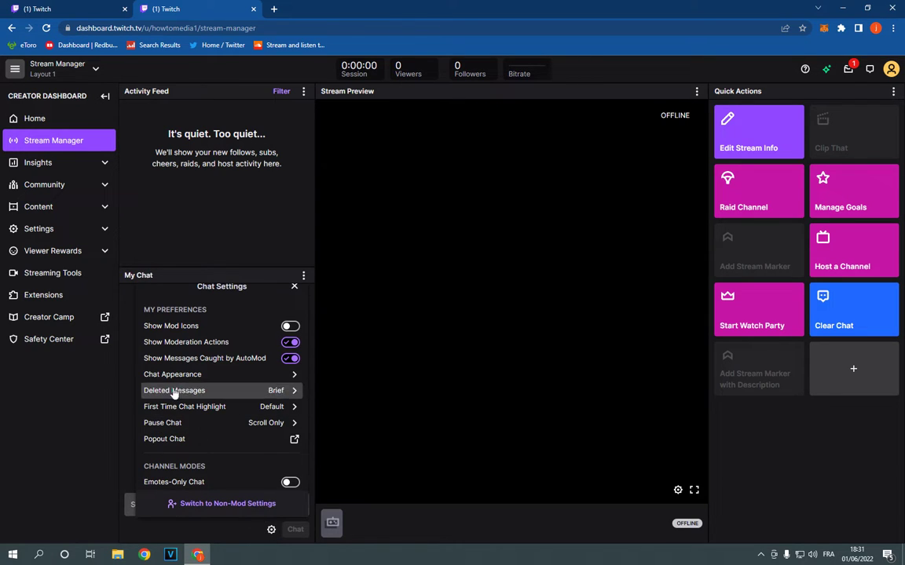
Step: Toggle Show Moderation Actions off and back on, then view the Chat Appearance options
click(289, 342)
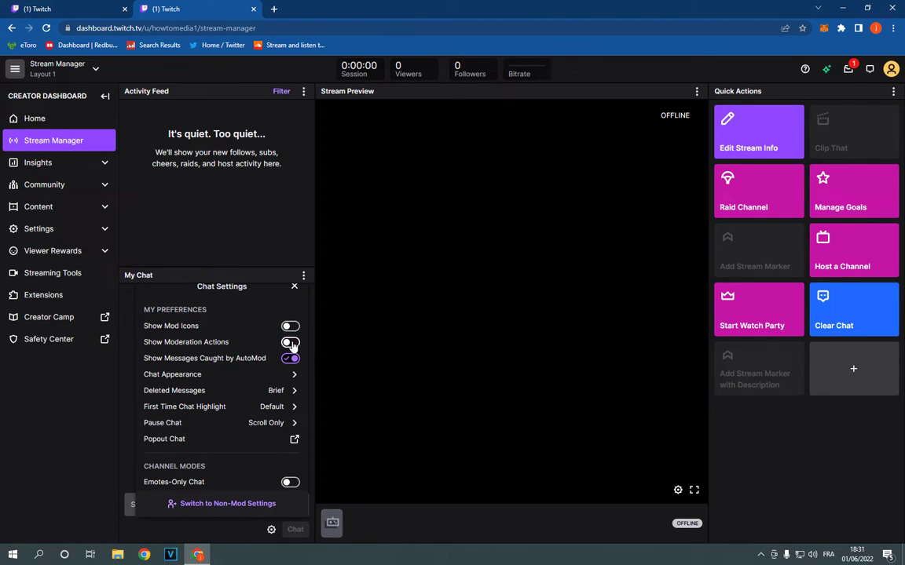
click(289, 342)
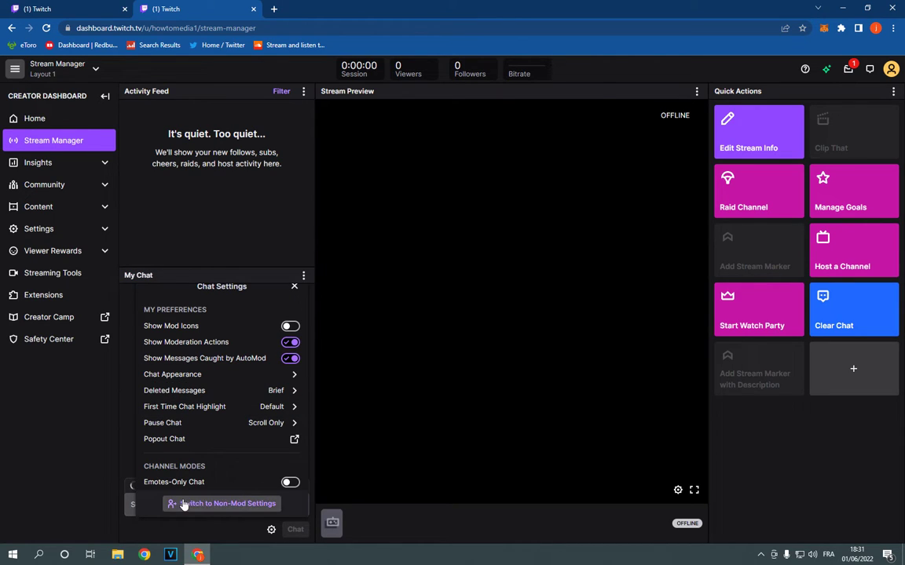
mouse_move(192, 374)
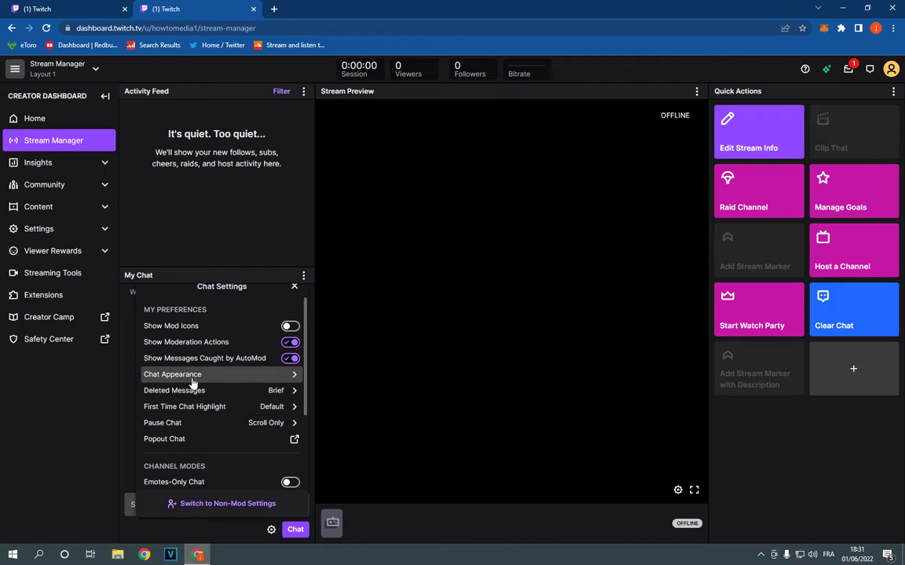
click(172, 374)
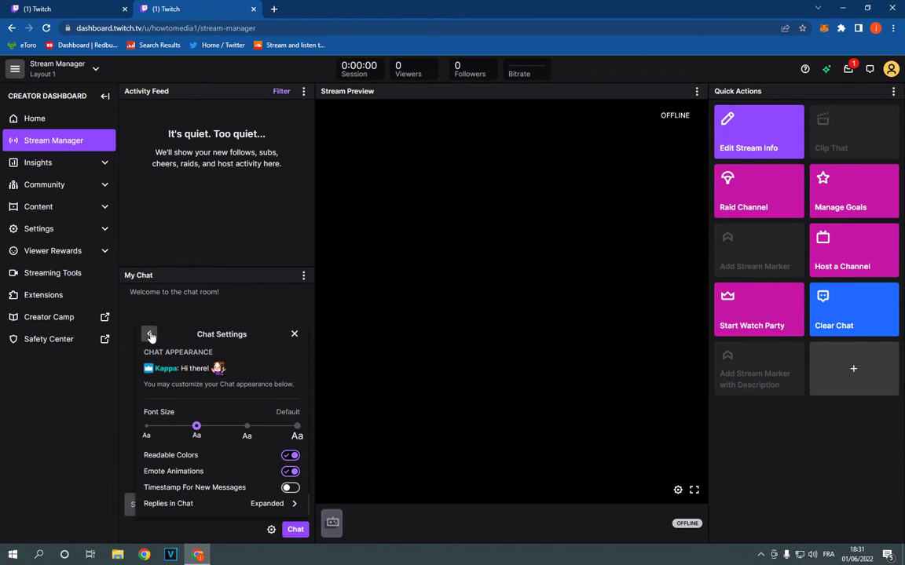
mouse_move(173, 371)
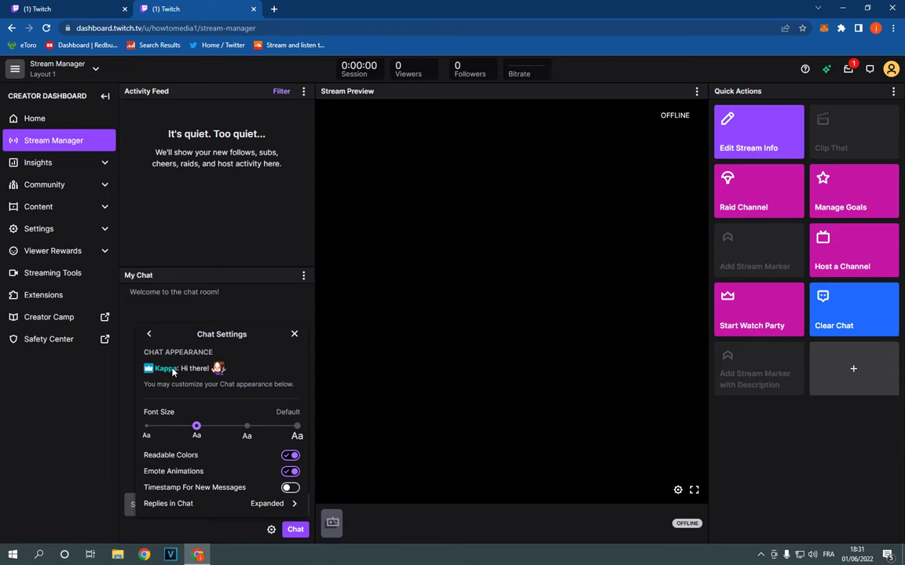